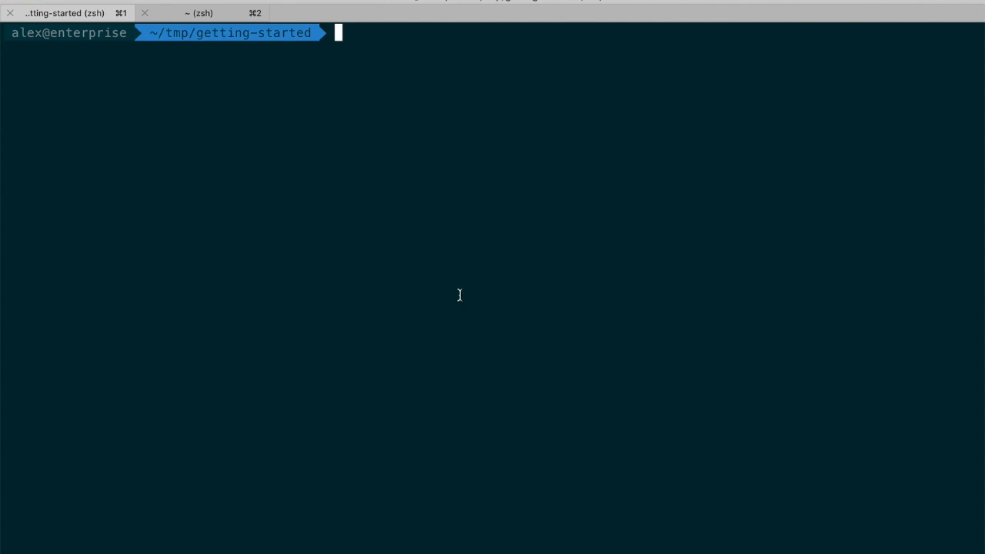
- Run 'mvn compile quarkus:dev' to start the getting-started project in dev mode
{"action": "type", "text": "mvn comp"}
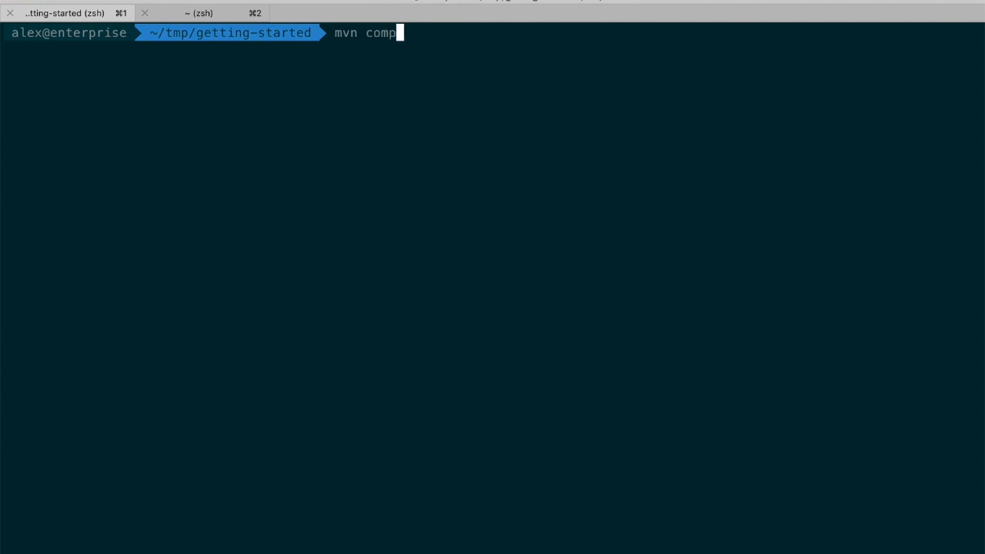
{"action": "type", "text": "ile"}
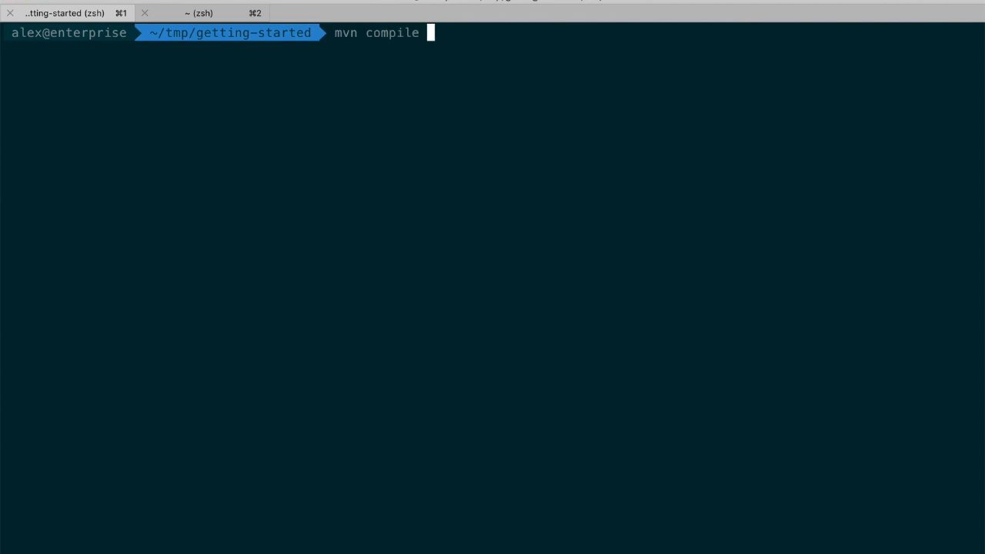
{"action": "type", "text": "quarkus"}
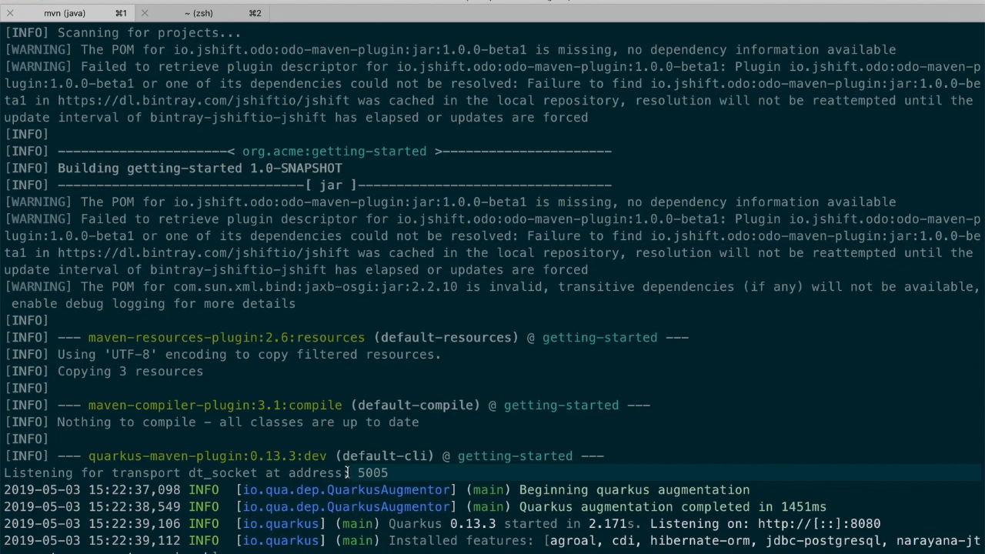
{"action": "mouse_move", "coordinate": [205, 23]}
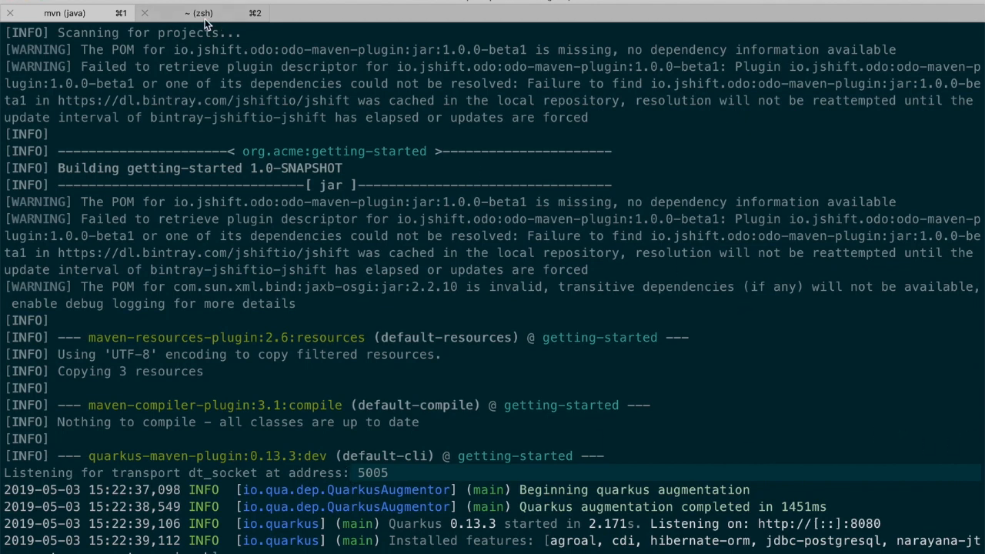
{"action": "left_click", "coordinate": [200, 13]}
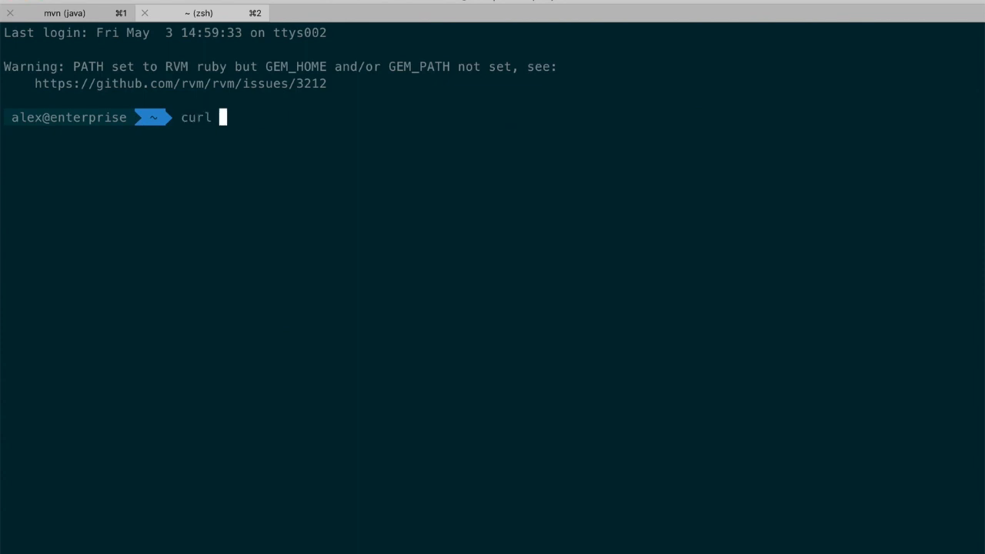
{"action": "type", "text": "hittp://"}
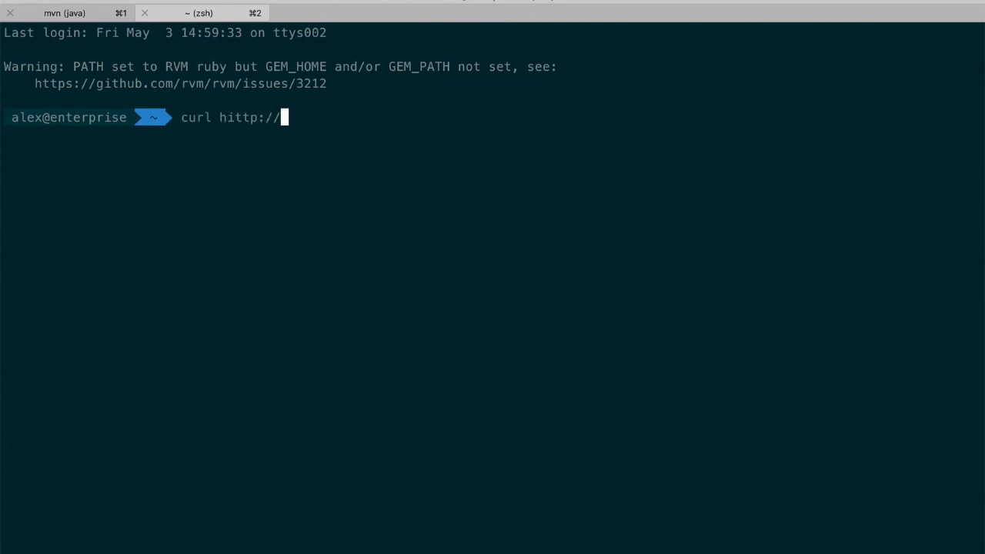
{"action": "type", "text": "localhost:"}
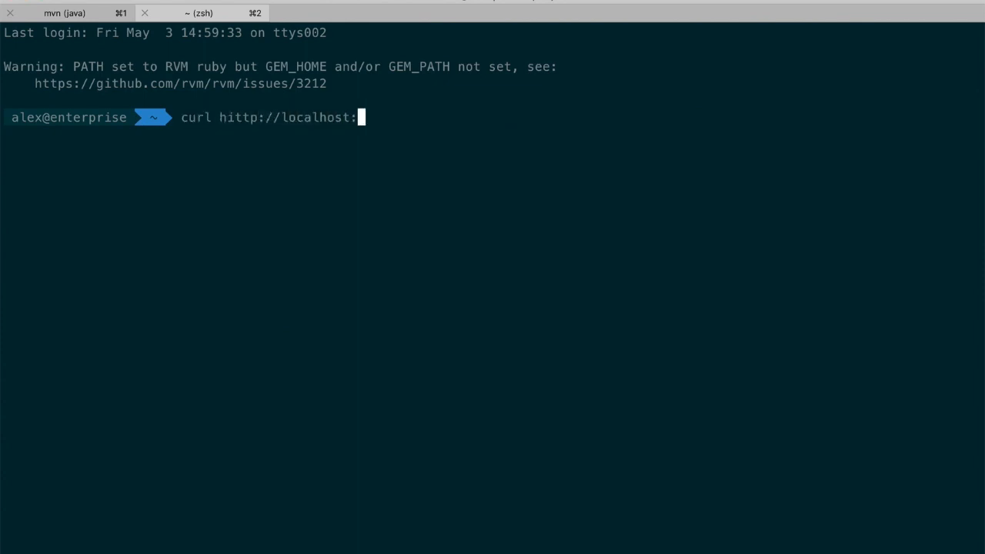
{"action": "type", "text": "8080/acme"}
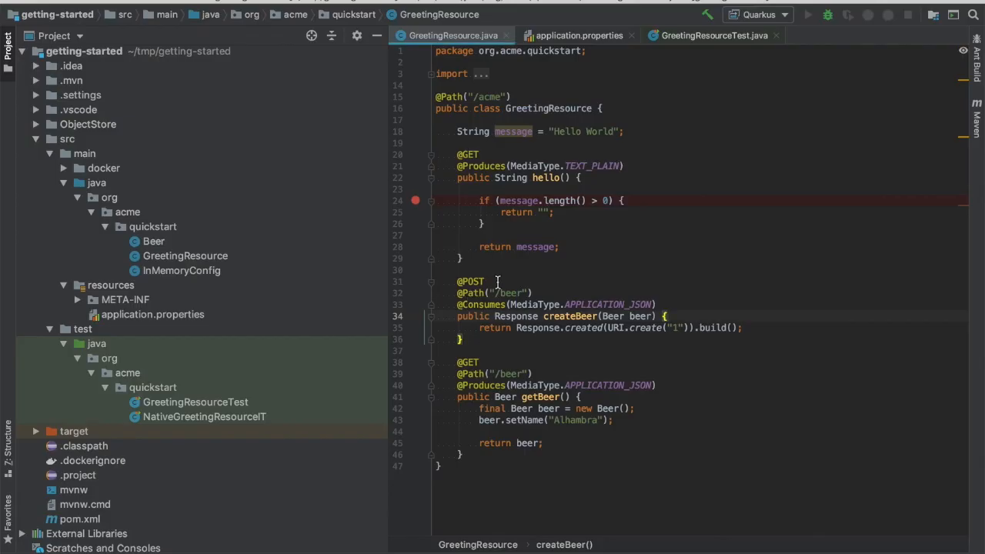
- Choose the Quarkus remote debug configuration to attach to localhost:5005
{"action": "scroll", "scroll_direction": "down", "scroll_amount": 3}
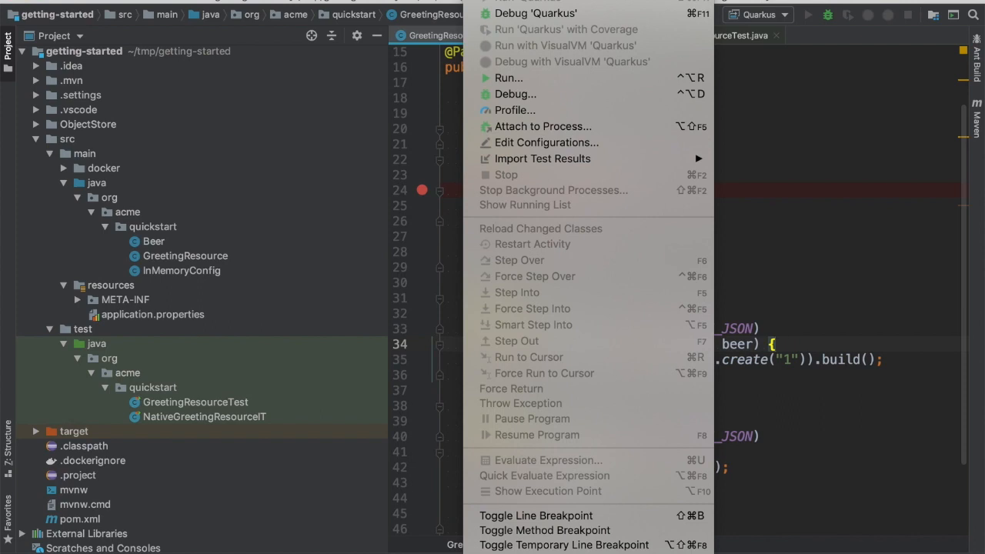
{"action": "mouse_move", "coordinate": [514, 93]}
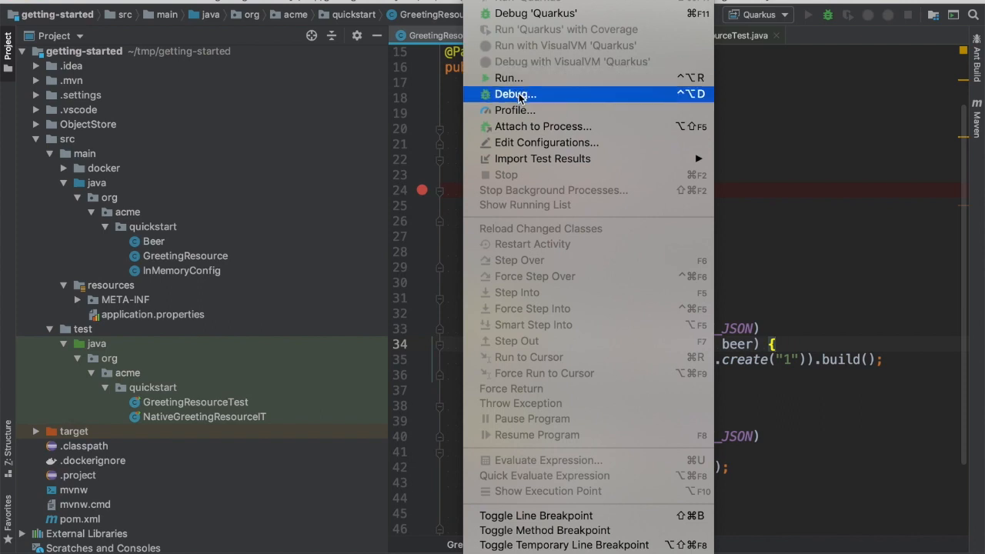
{"action": "left_click", "coordinate": [516, 94]}
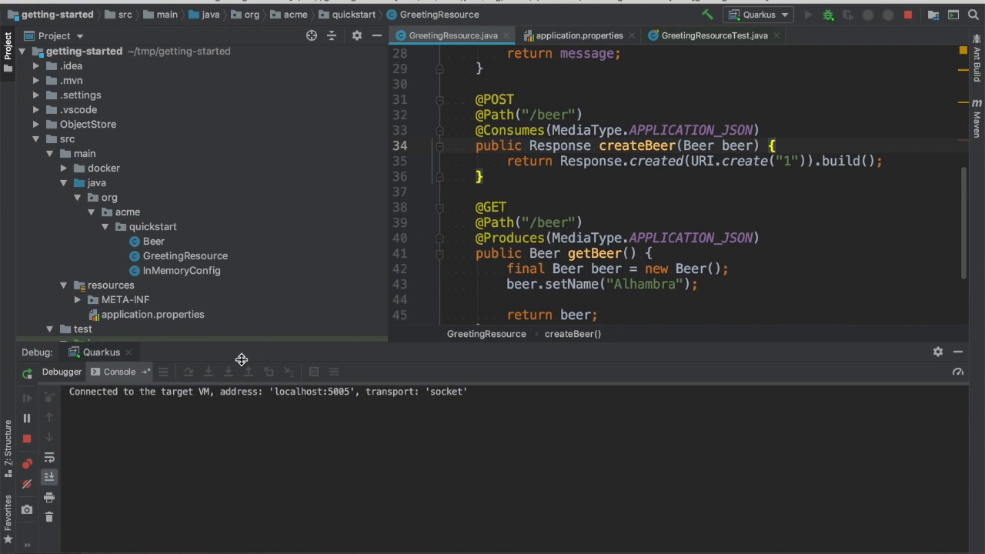
{"action": "mouse_move", "coordinate": [399, 402]}
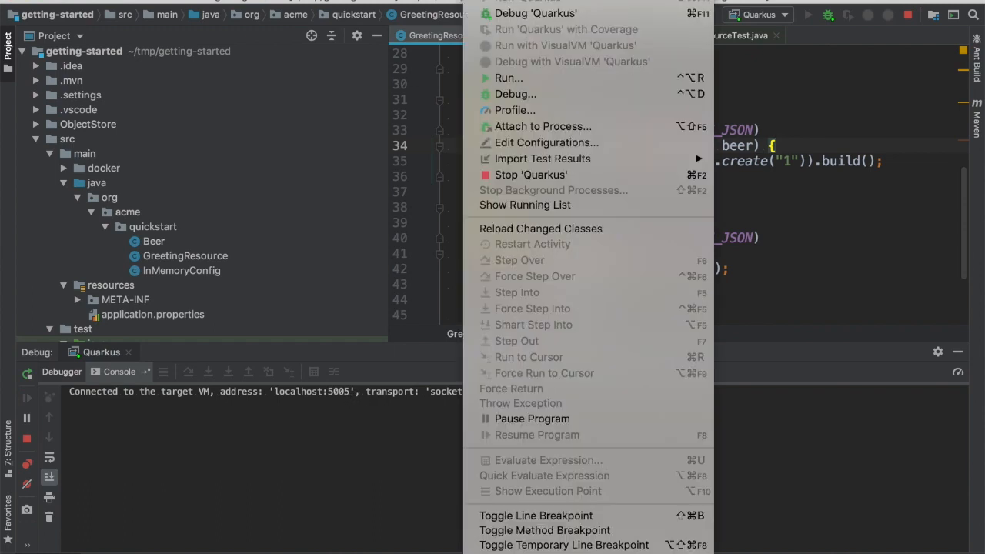
{"action": "mouse_move", "coordinate": [515, 94]}
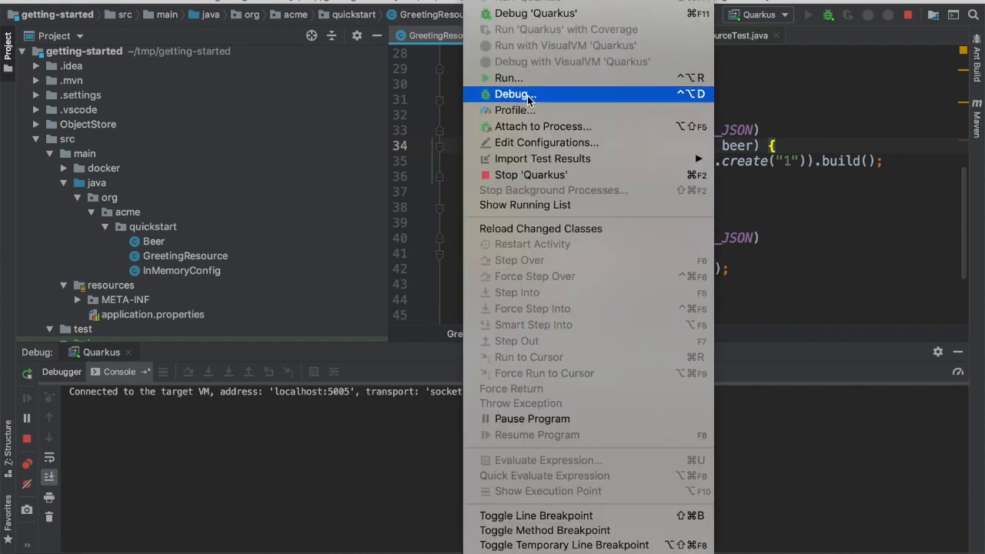
{"action": "left_click", "coordinate": [511, 94]}
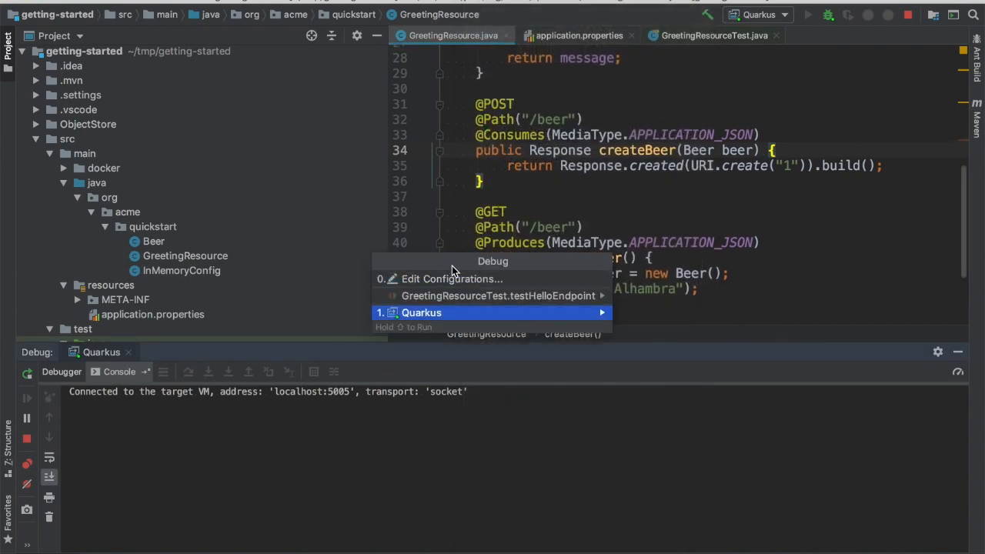
{"action": "left_click", "coordinate": [450, 278]}
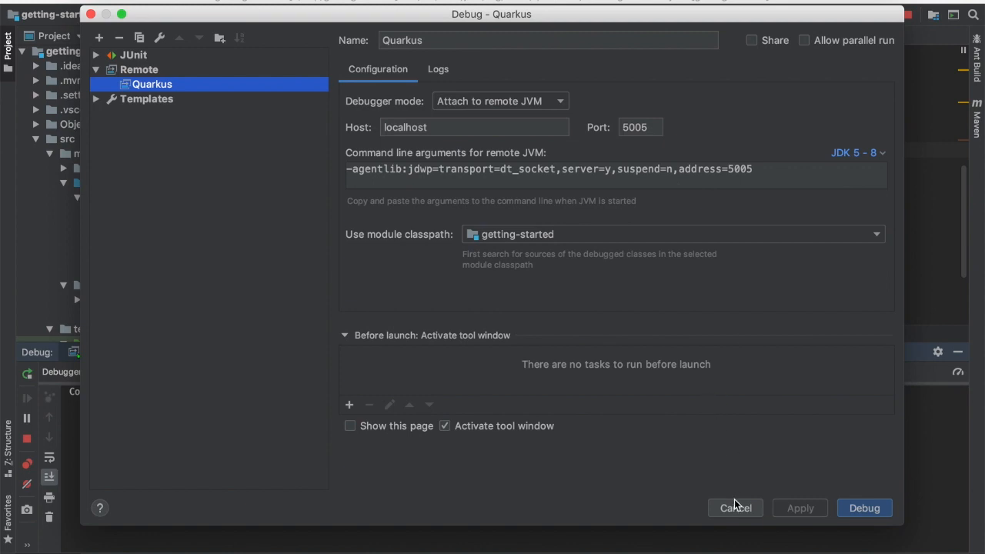
{"action": "left_click", "coordinate": [863, 507]}
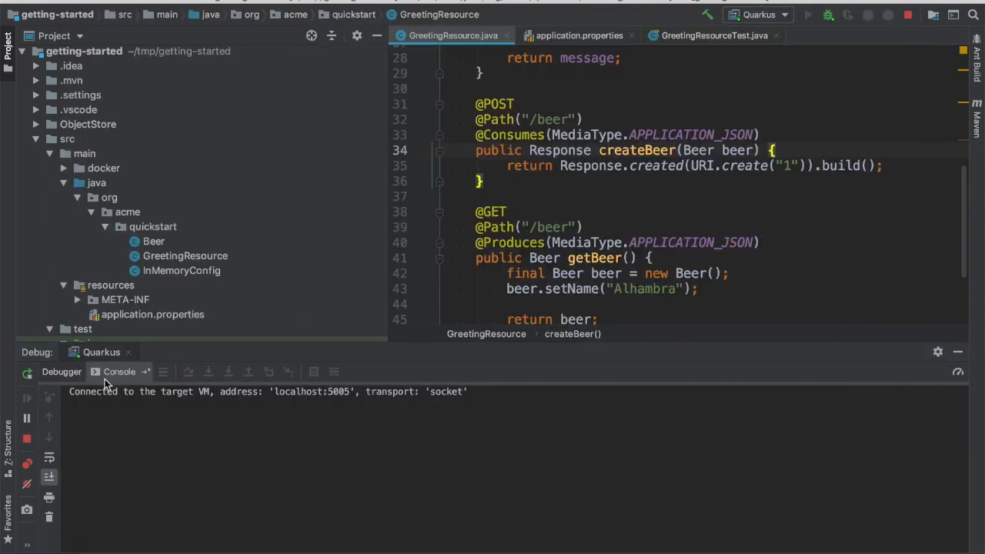
- At the line 24 breakpoint, inspect message = "Hello World" in Variables
{"action": "scroll", "scroll_direction": "down", "scroll_amount": 3}
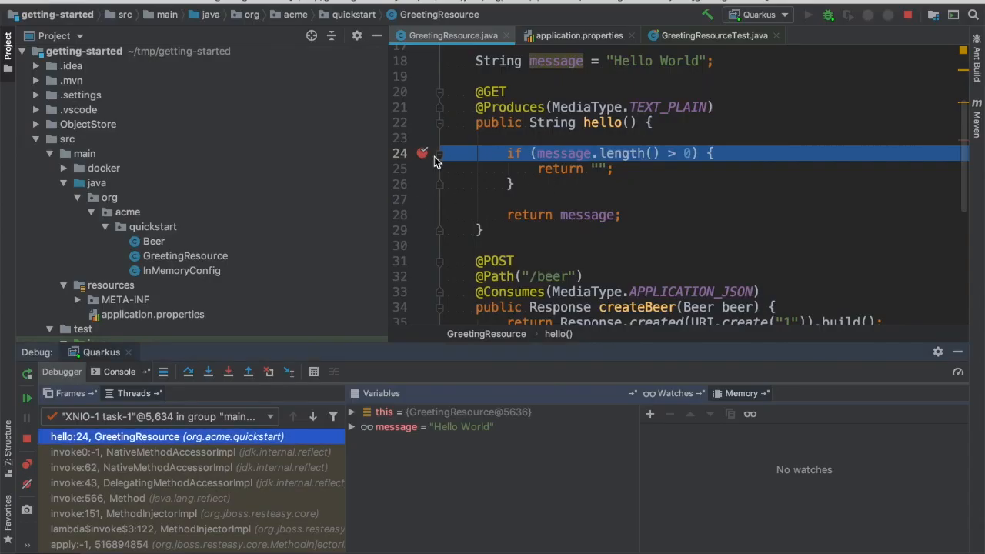
{"action": "mouse_move", "coordinate": [623, 161]}
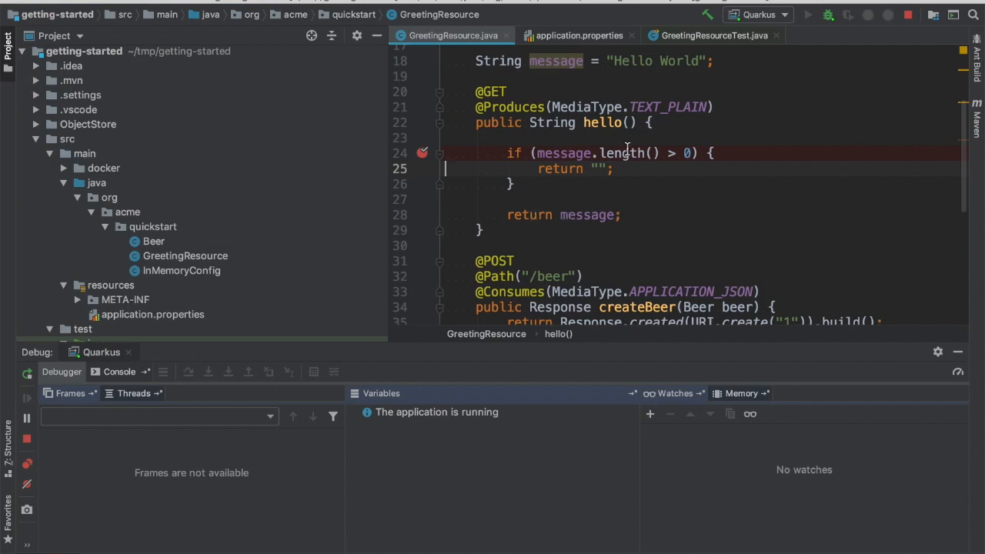
{"action": "mouse_move", "coordinate": [673, 154]}
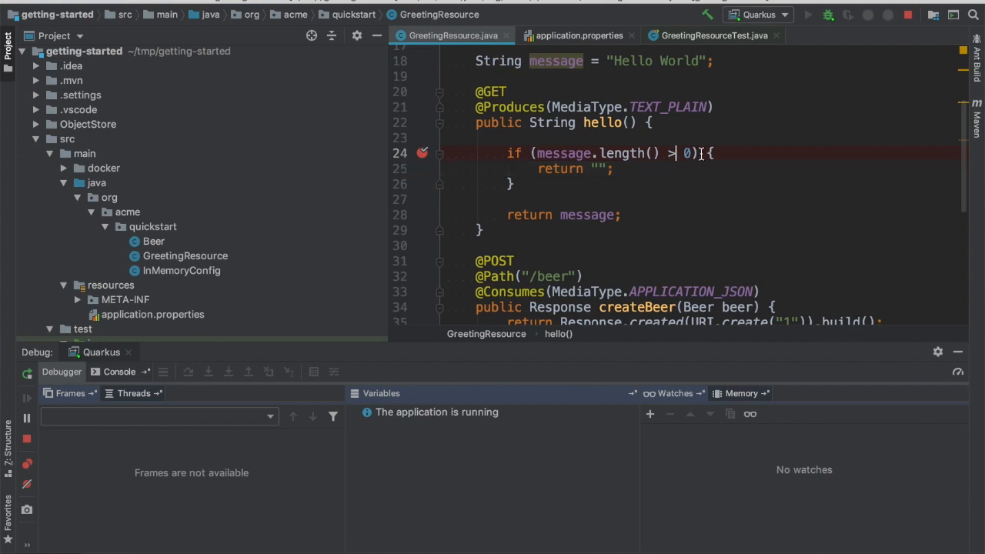
- Change line 24's condition to message.length() == 0
{"action": "type", "text": "=="}
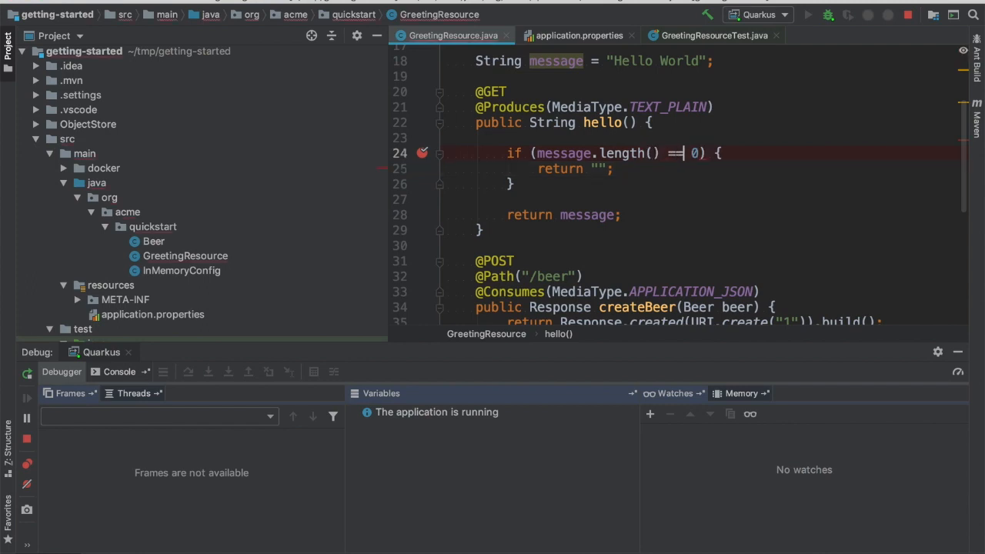